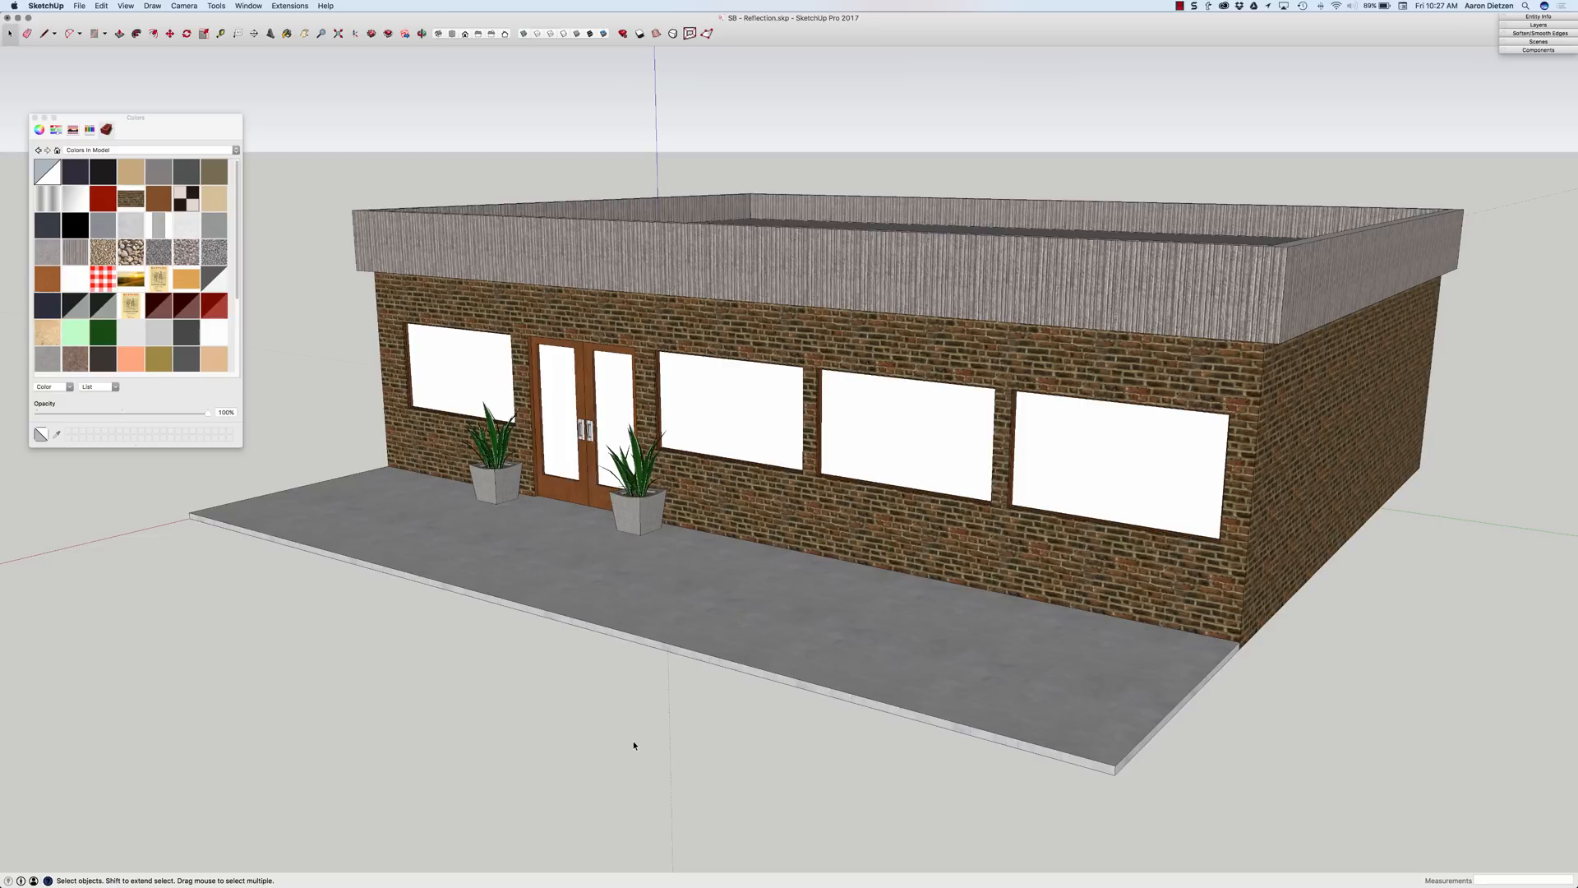
mouse_move(581, 589)
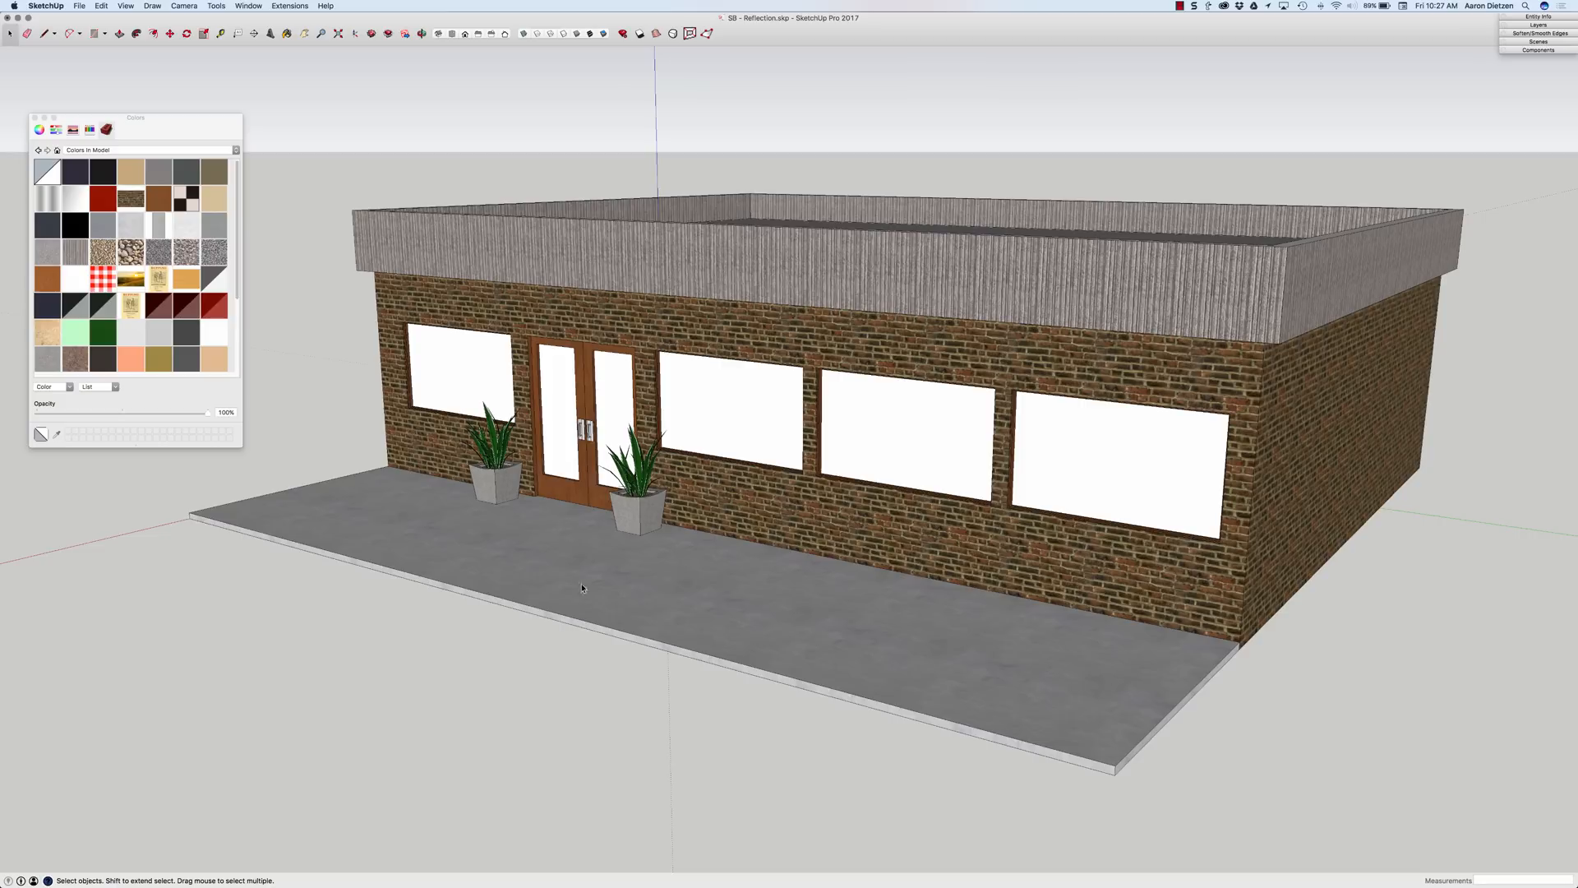
mouse_move(75, 148)
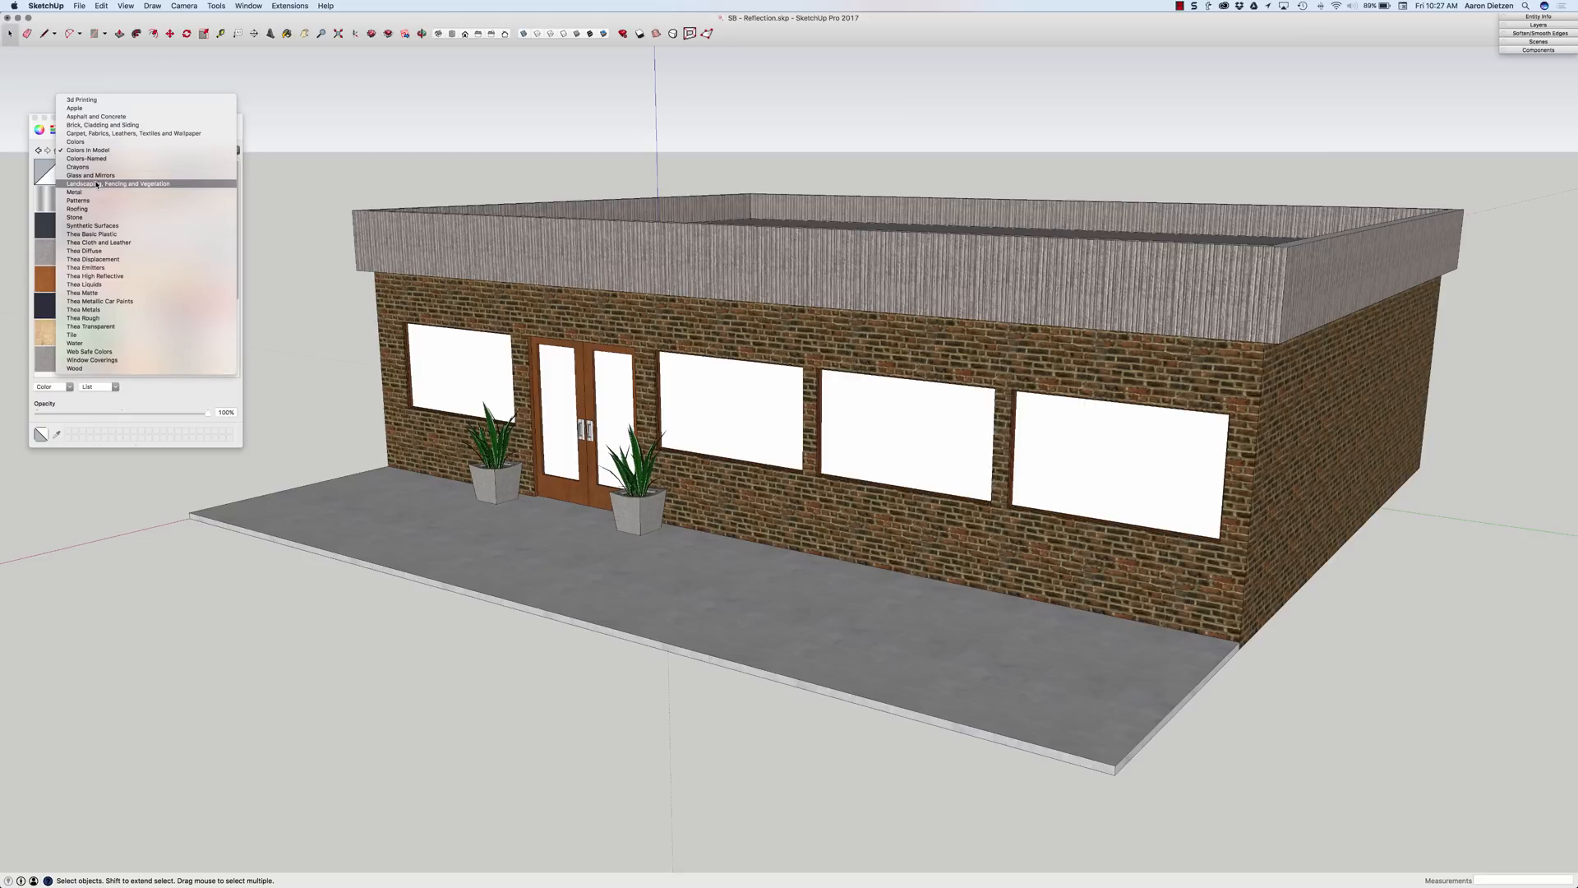
Paint the leftmost window with a translucent glass material from the Glass and Mirrors collection
left_click(89, 174)
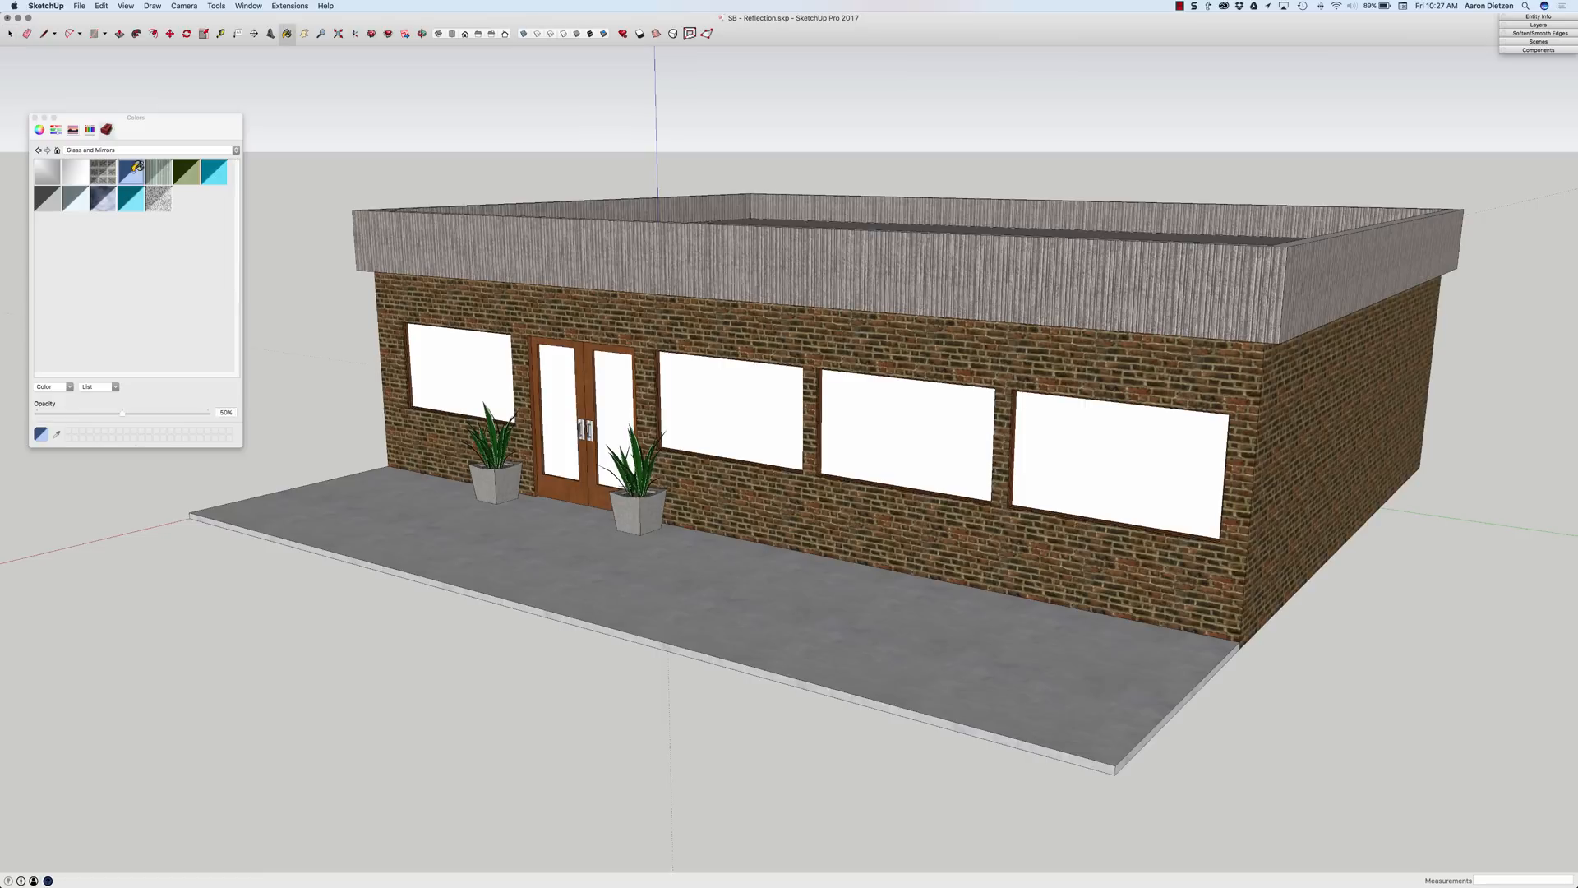
left_click(461, 357)
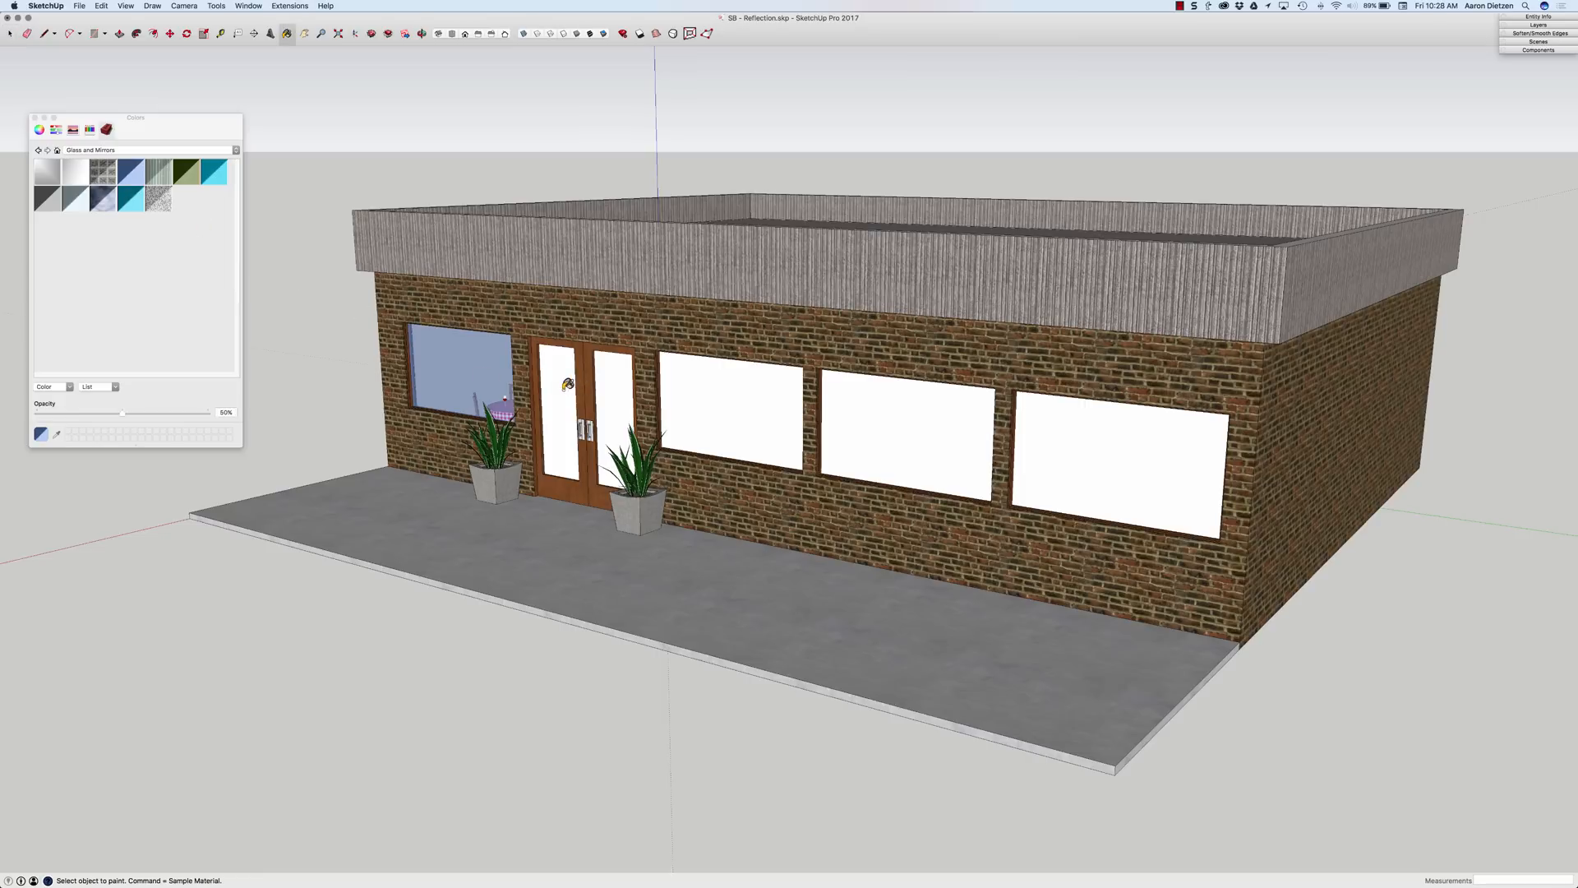
left_click(715, 393)
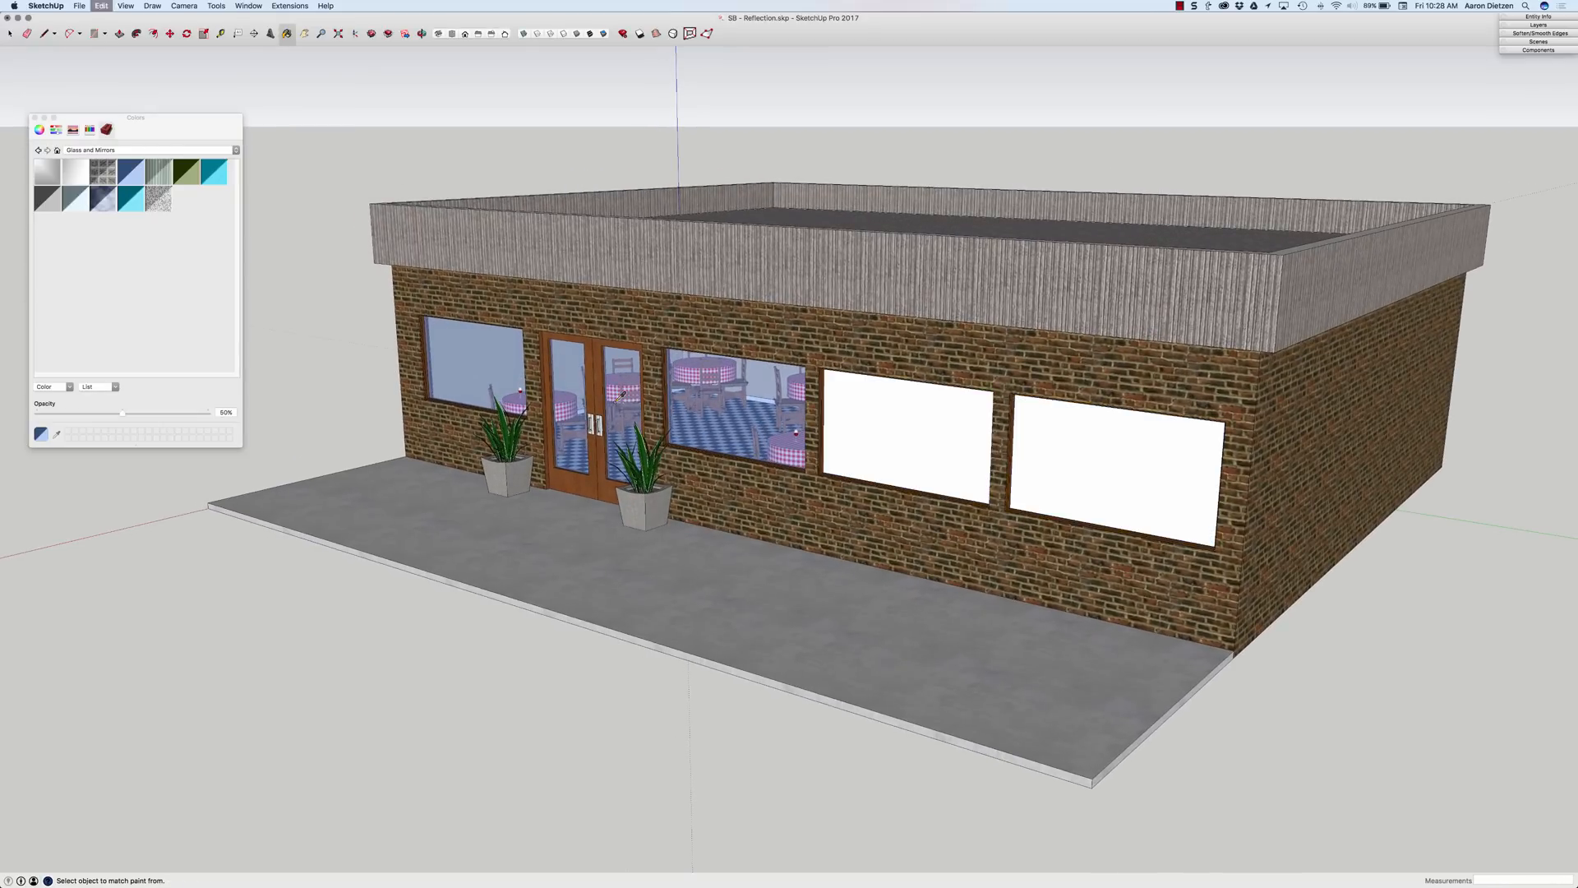
Undo the glass paint and import Sunrise.jpg as a texture onto the leftmost window
left_click(745, 433)
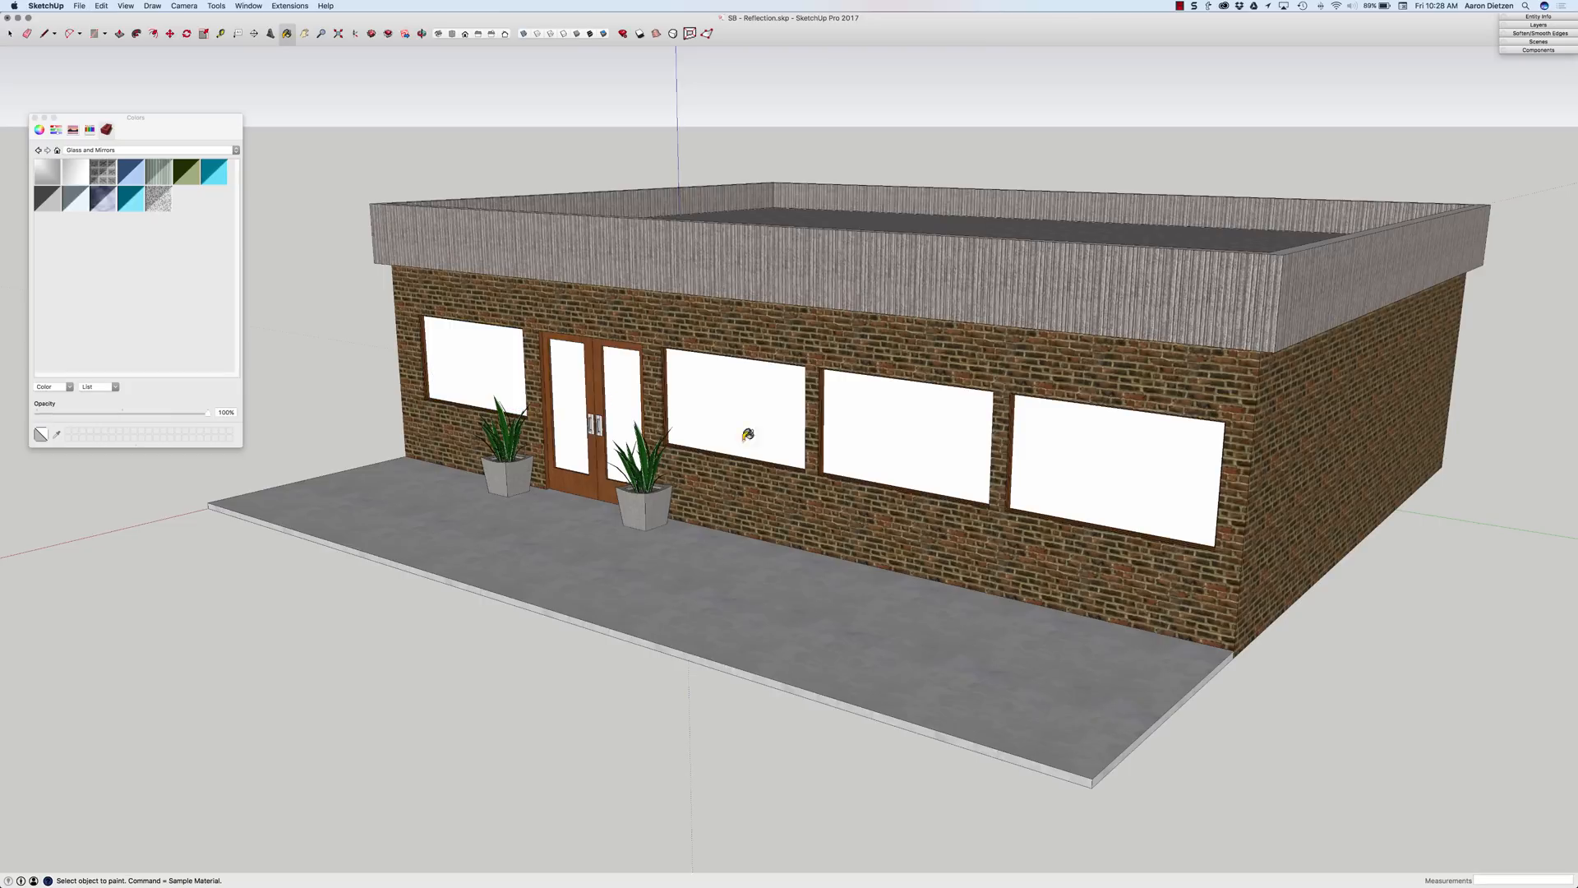
left_click(79, 6)
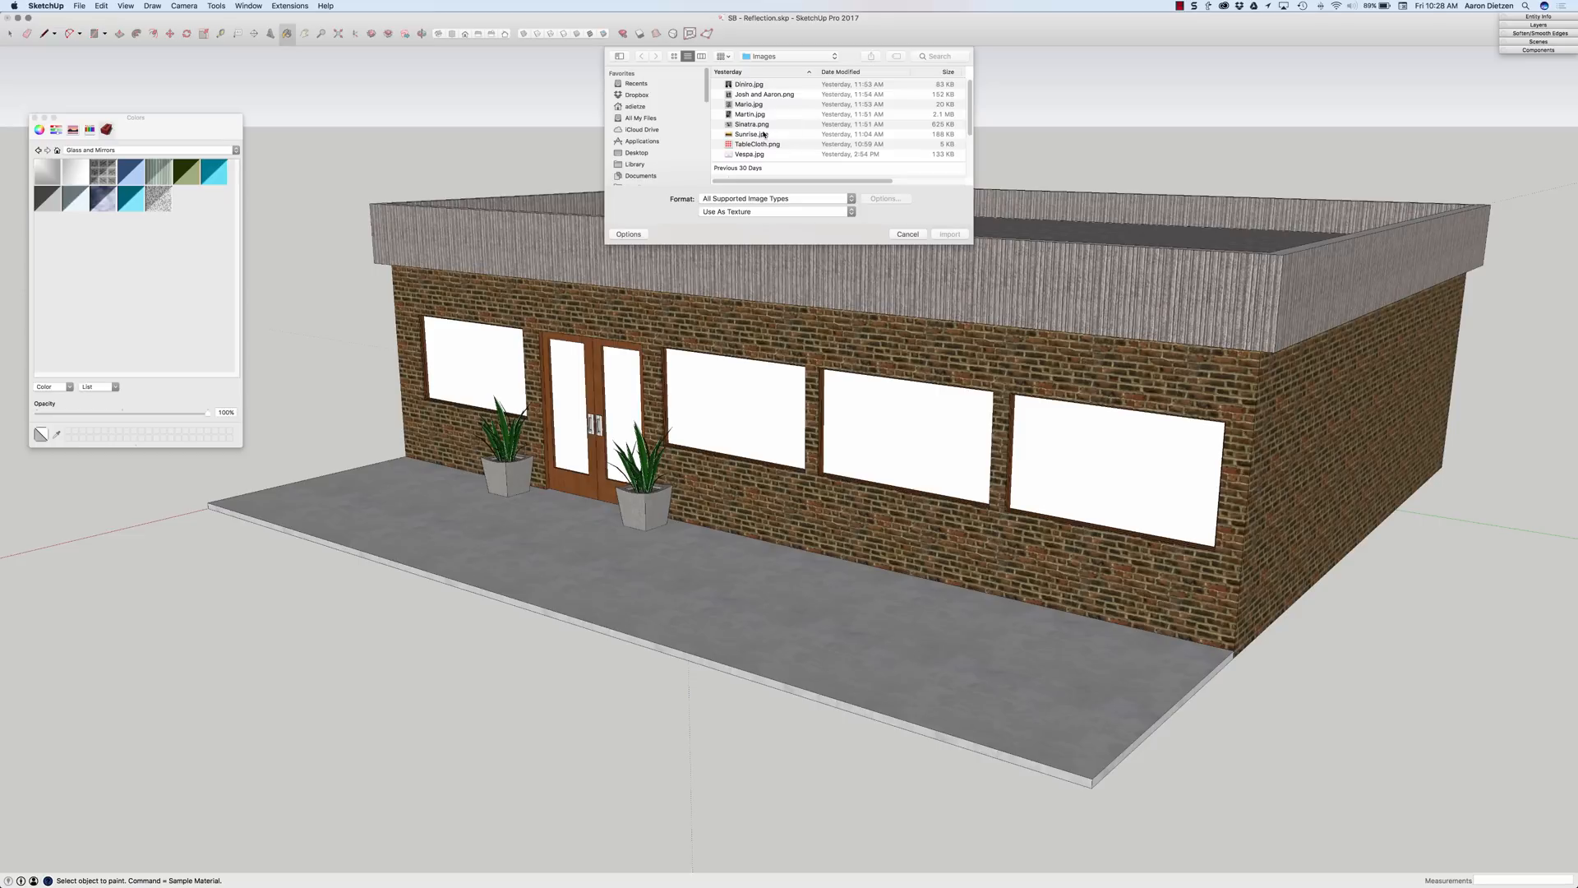
left_click(750, 133)
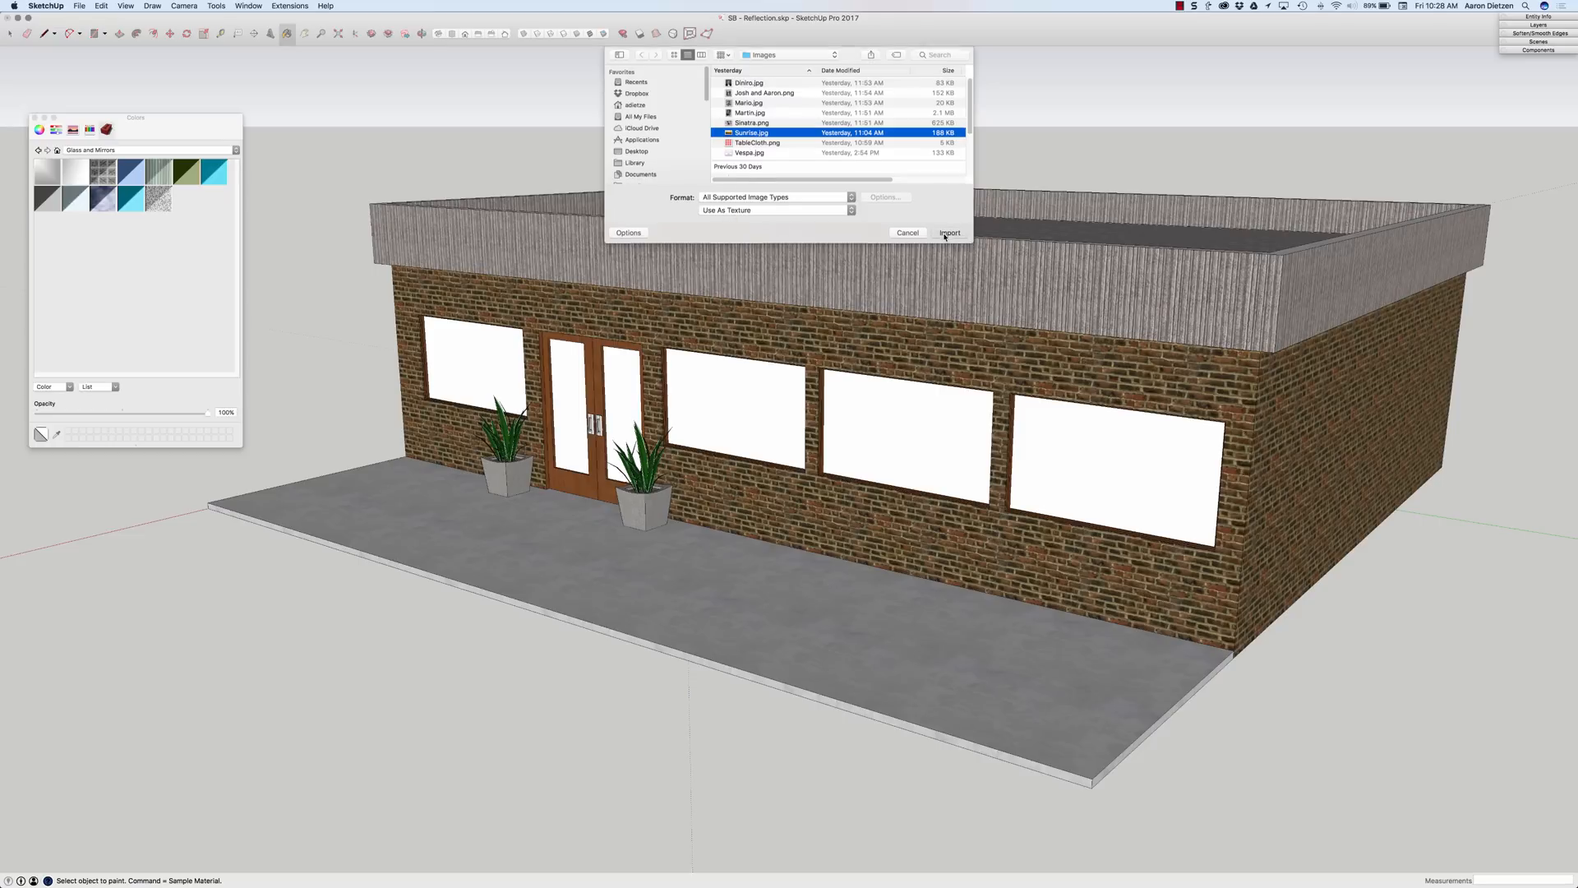
left_click(948, 232)
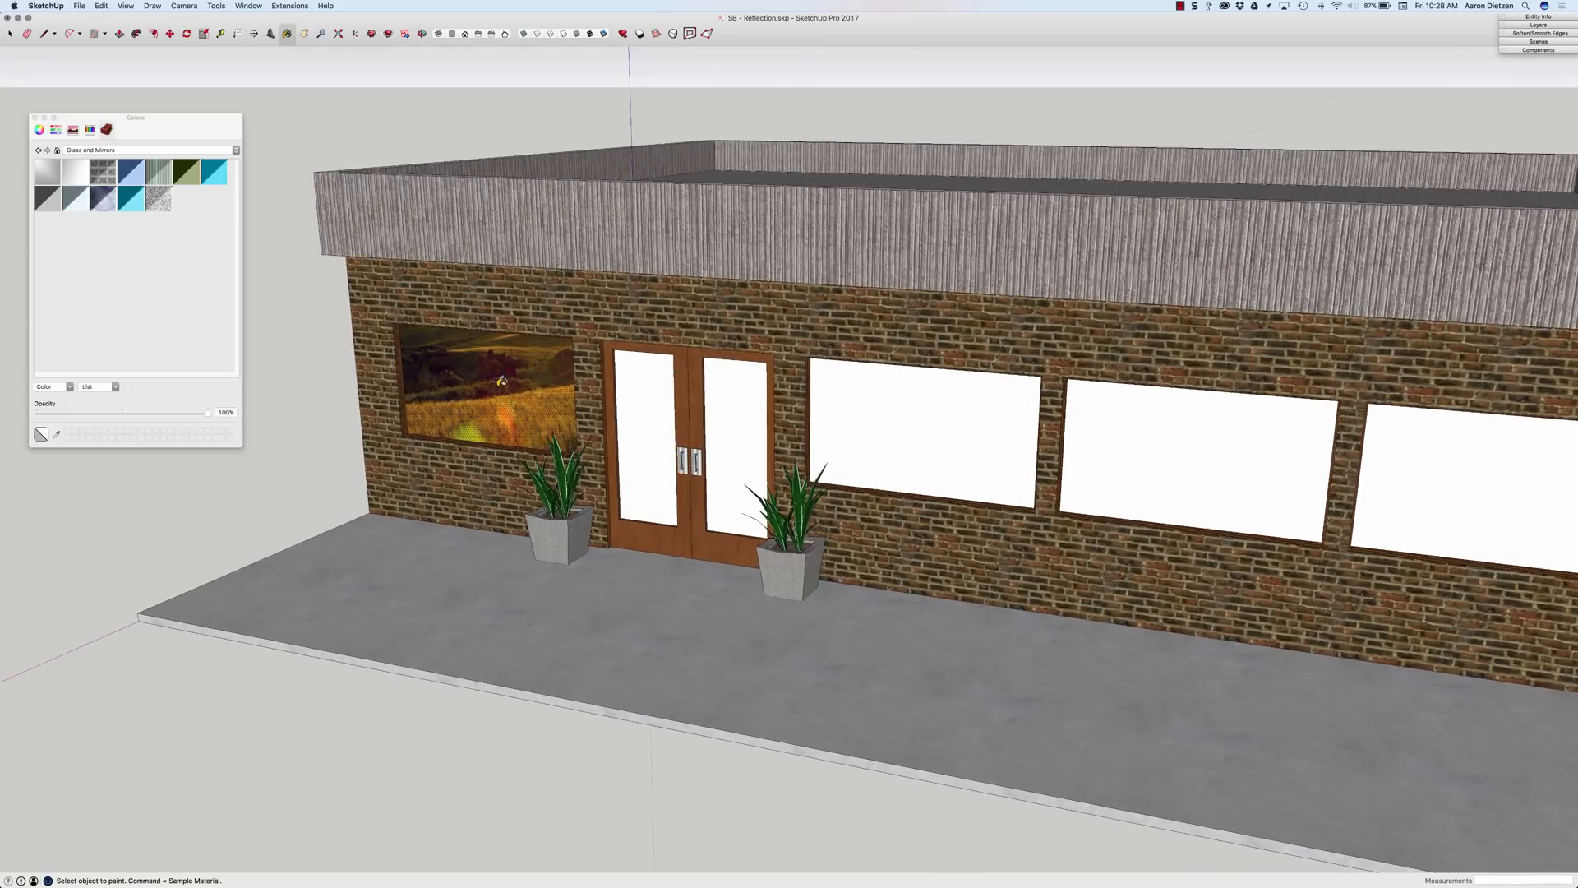
Reposition the sunset texture on the window via Texture > Position
right_click(498, 379)
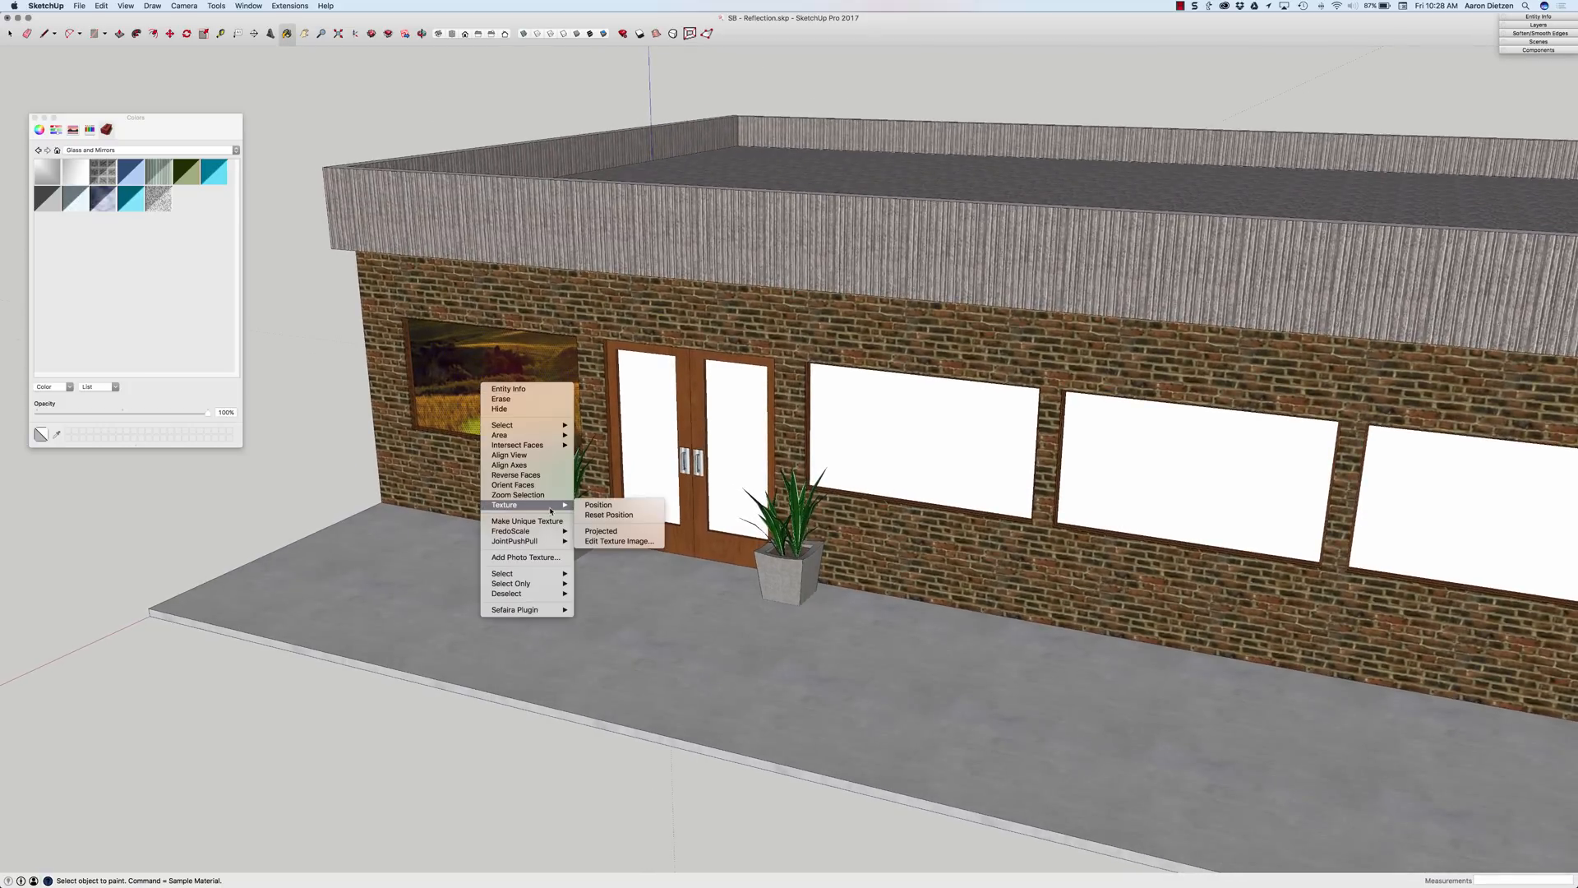
left_click(598, 505)
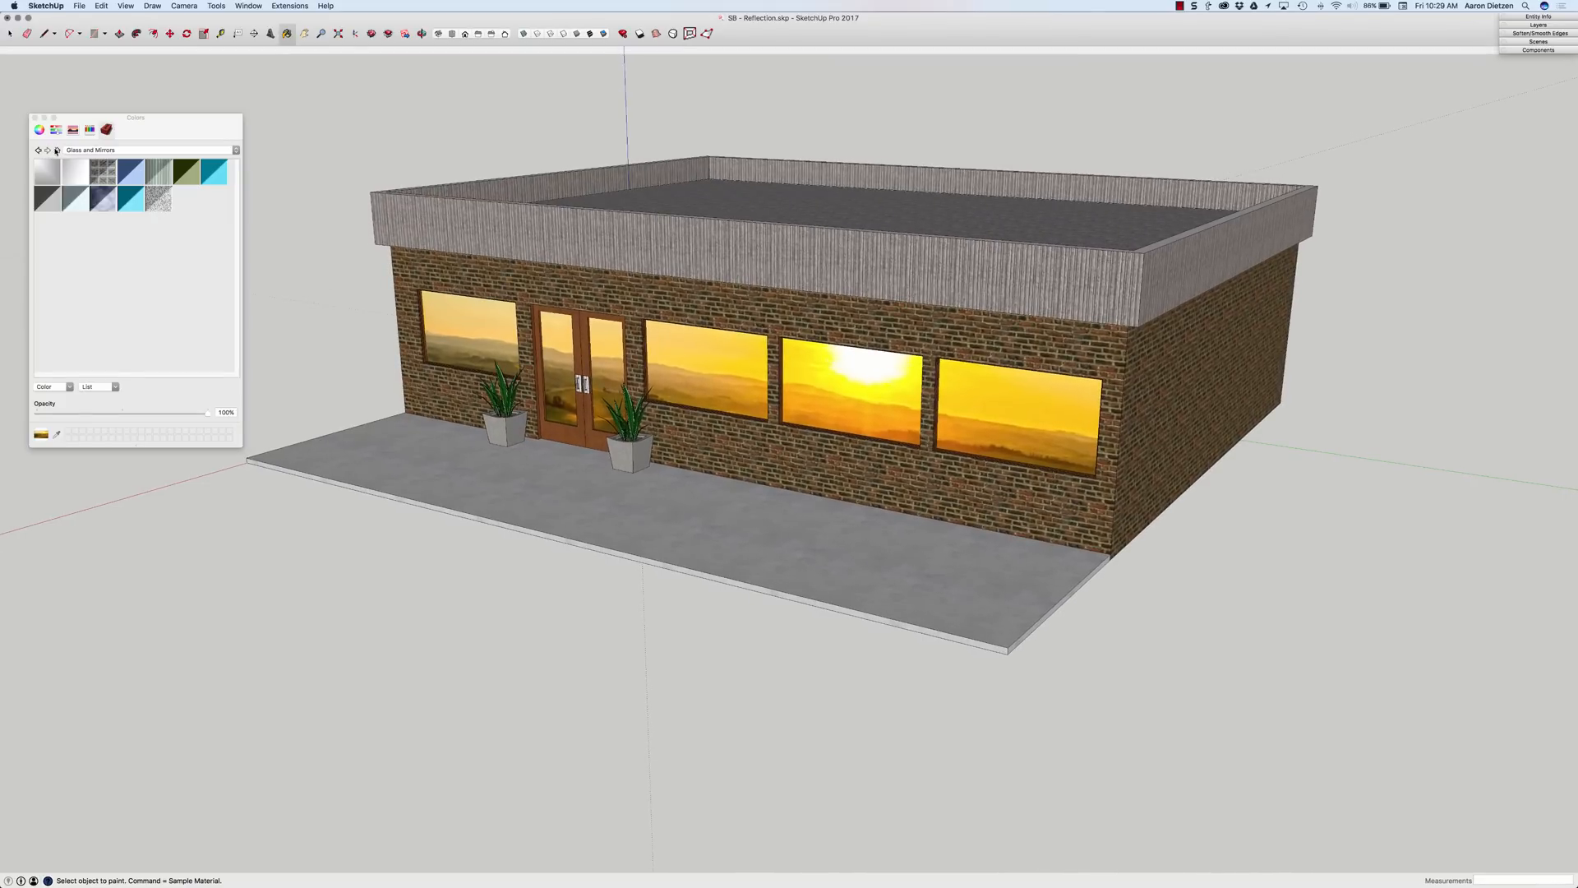
Lower the in-model sunset material's opacity to about 60%
left_click(235, 150)
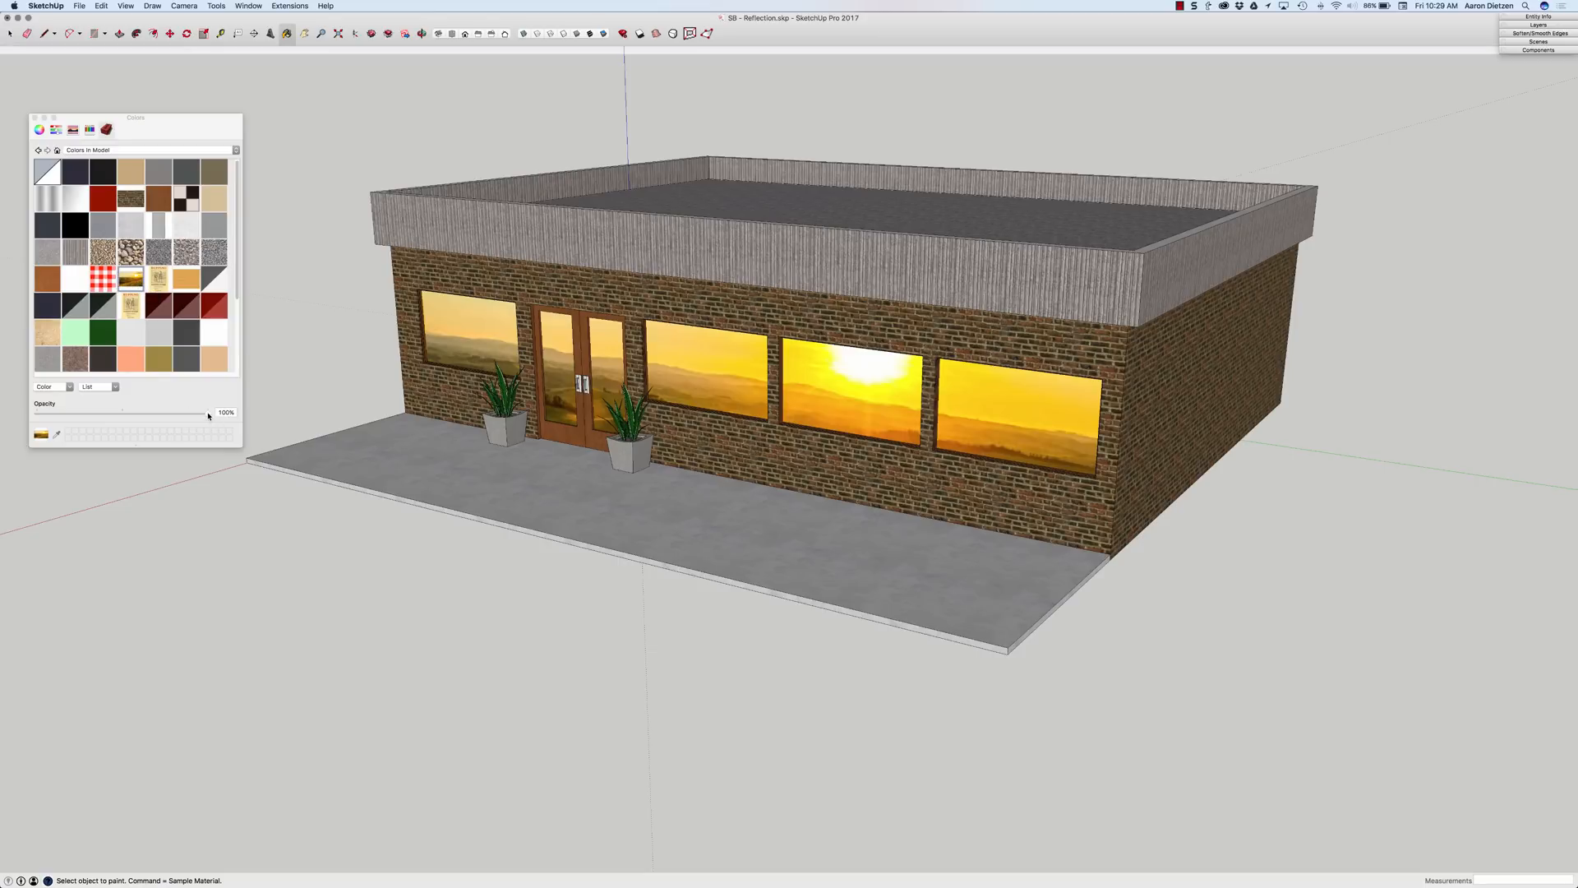
left_click_drag(208, 412, 124, 413)
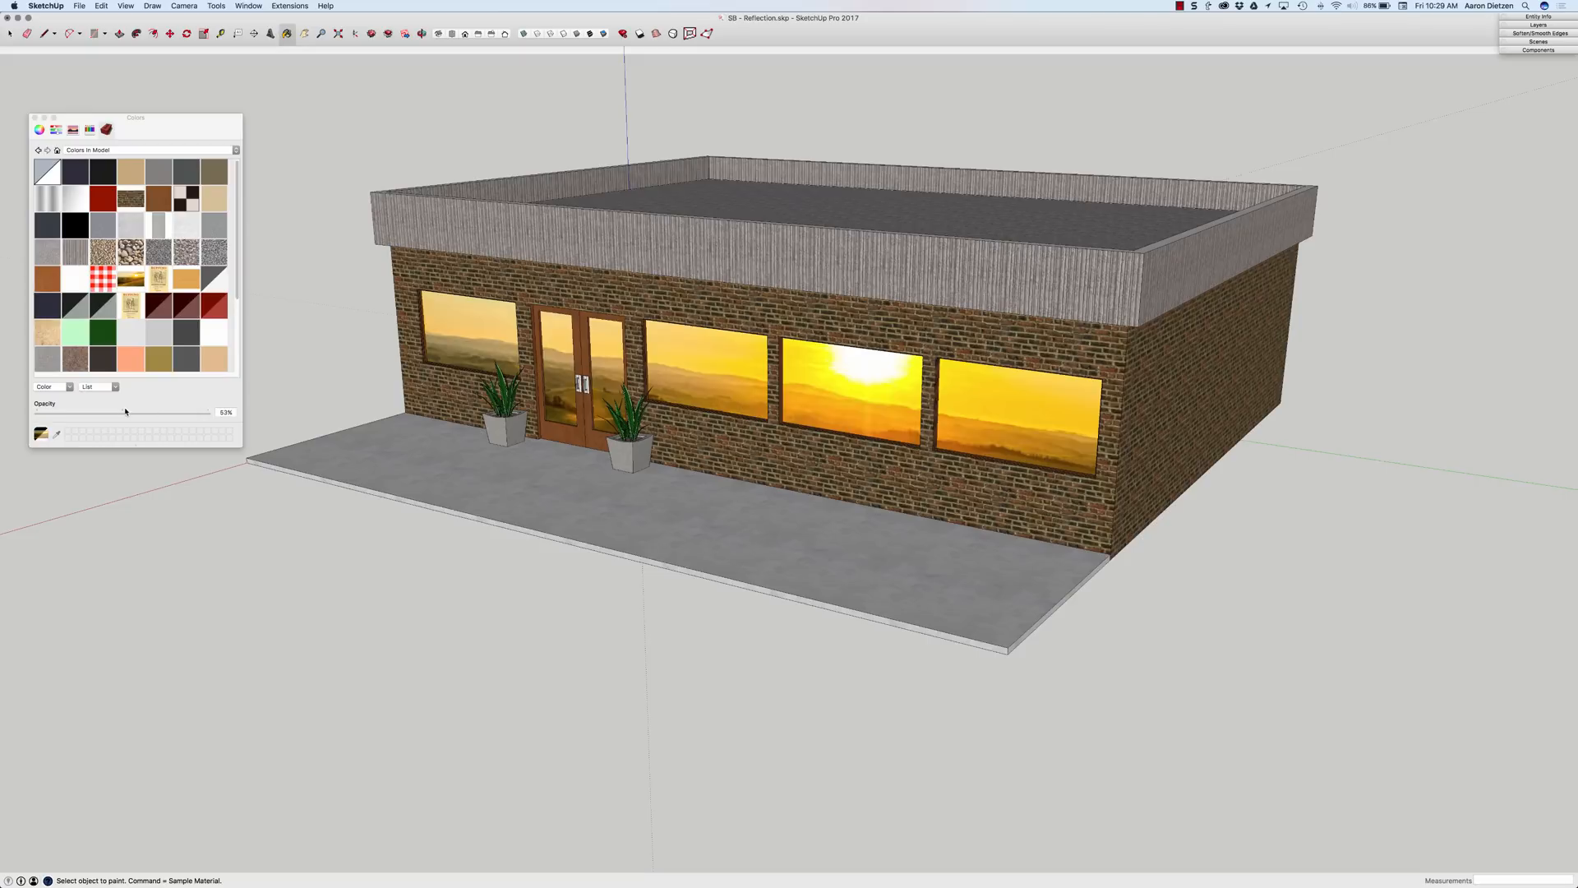
left_click_drag(131, 411, 123, 411)
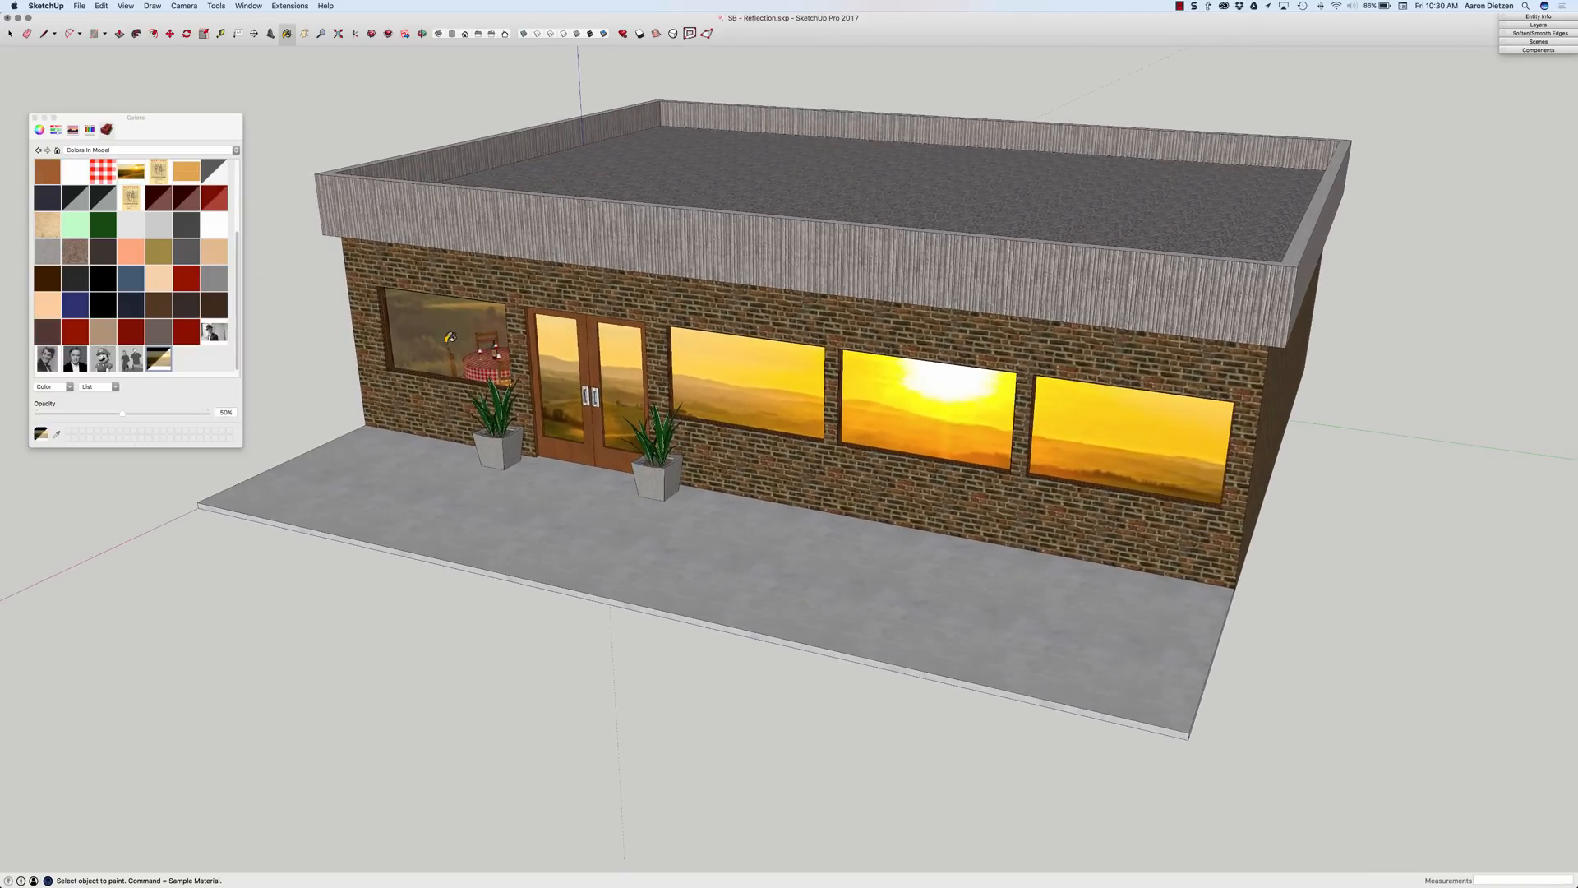
Realign the semi-transparent sunset texture on the left window via Texture > Position
right_click(426, 338)
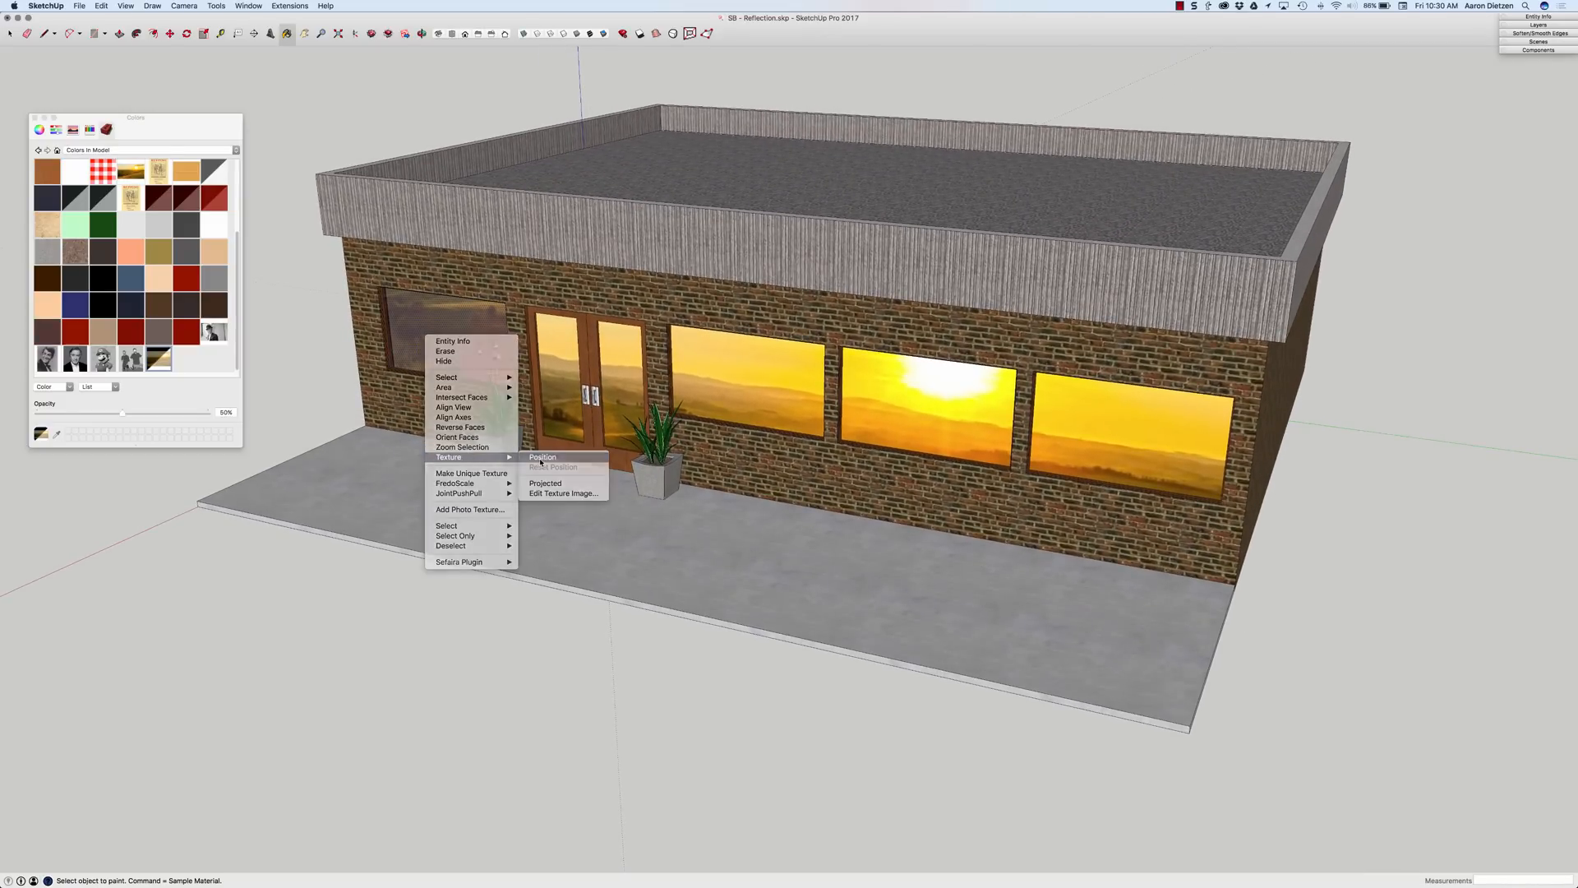
left_click(541, 457)
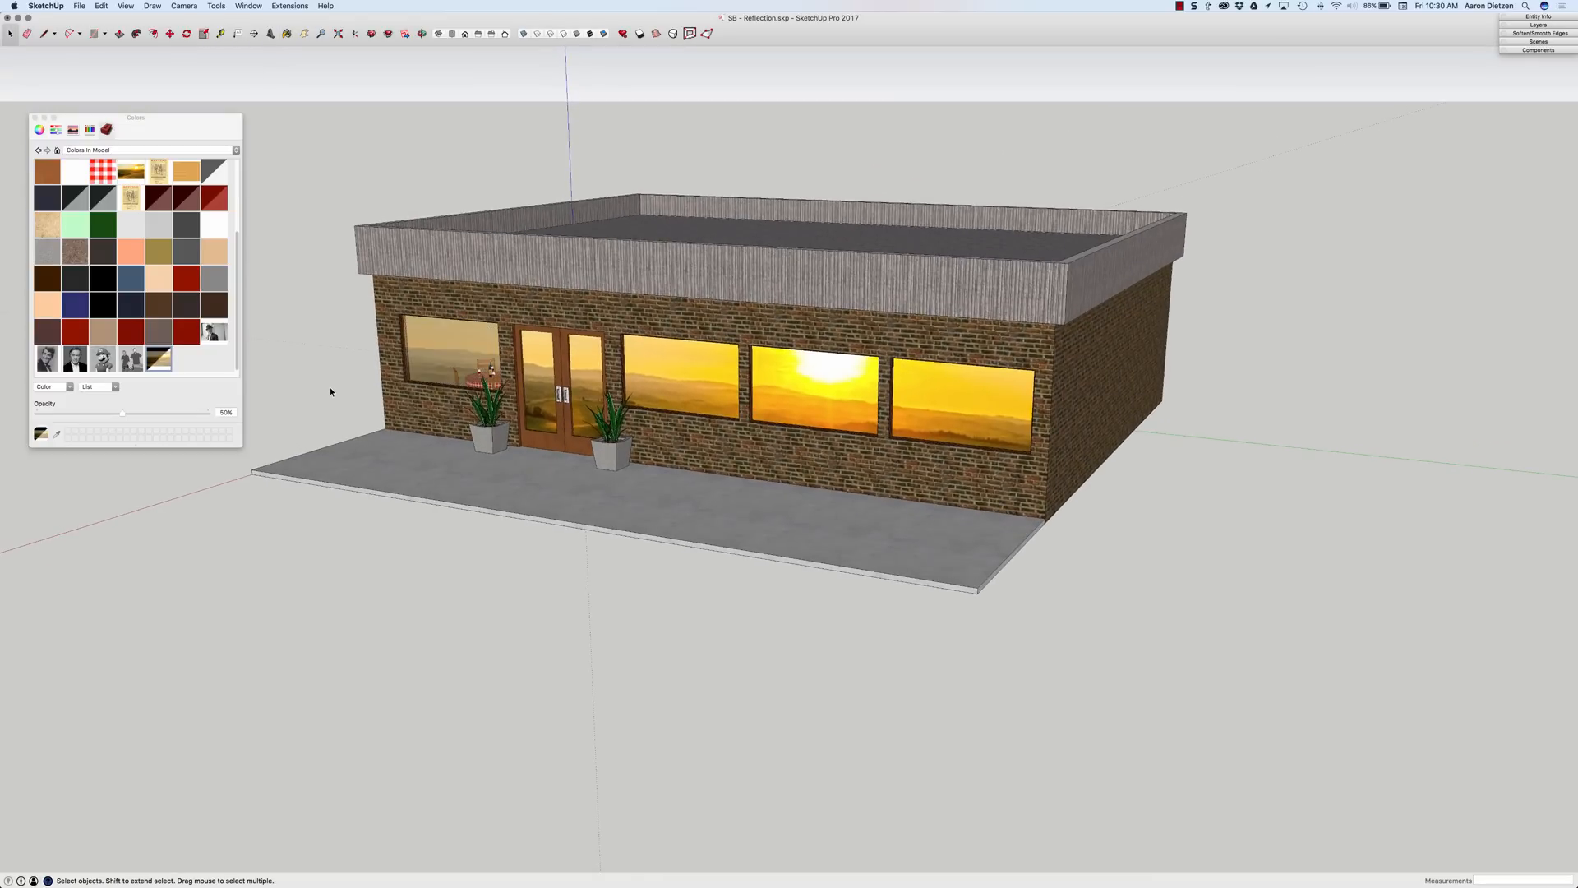
Paint a remaining window with the semi-transparent sunset material using the Paint Bucket
left_click(286, 33)
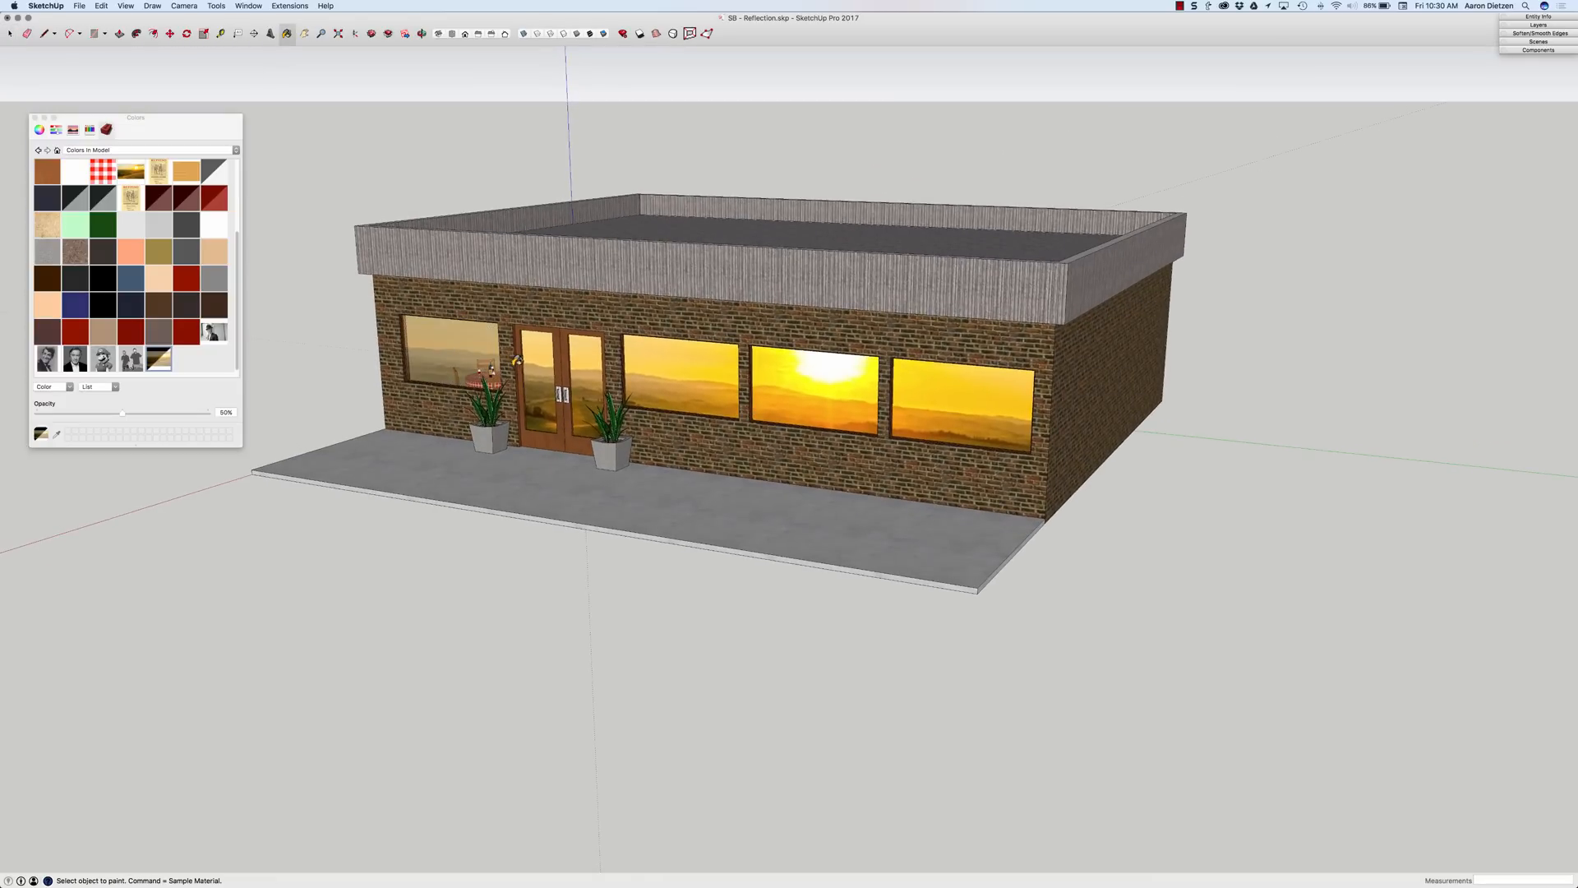
left_click(669, 375)
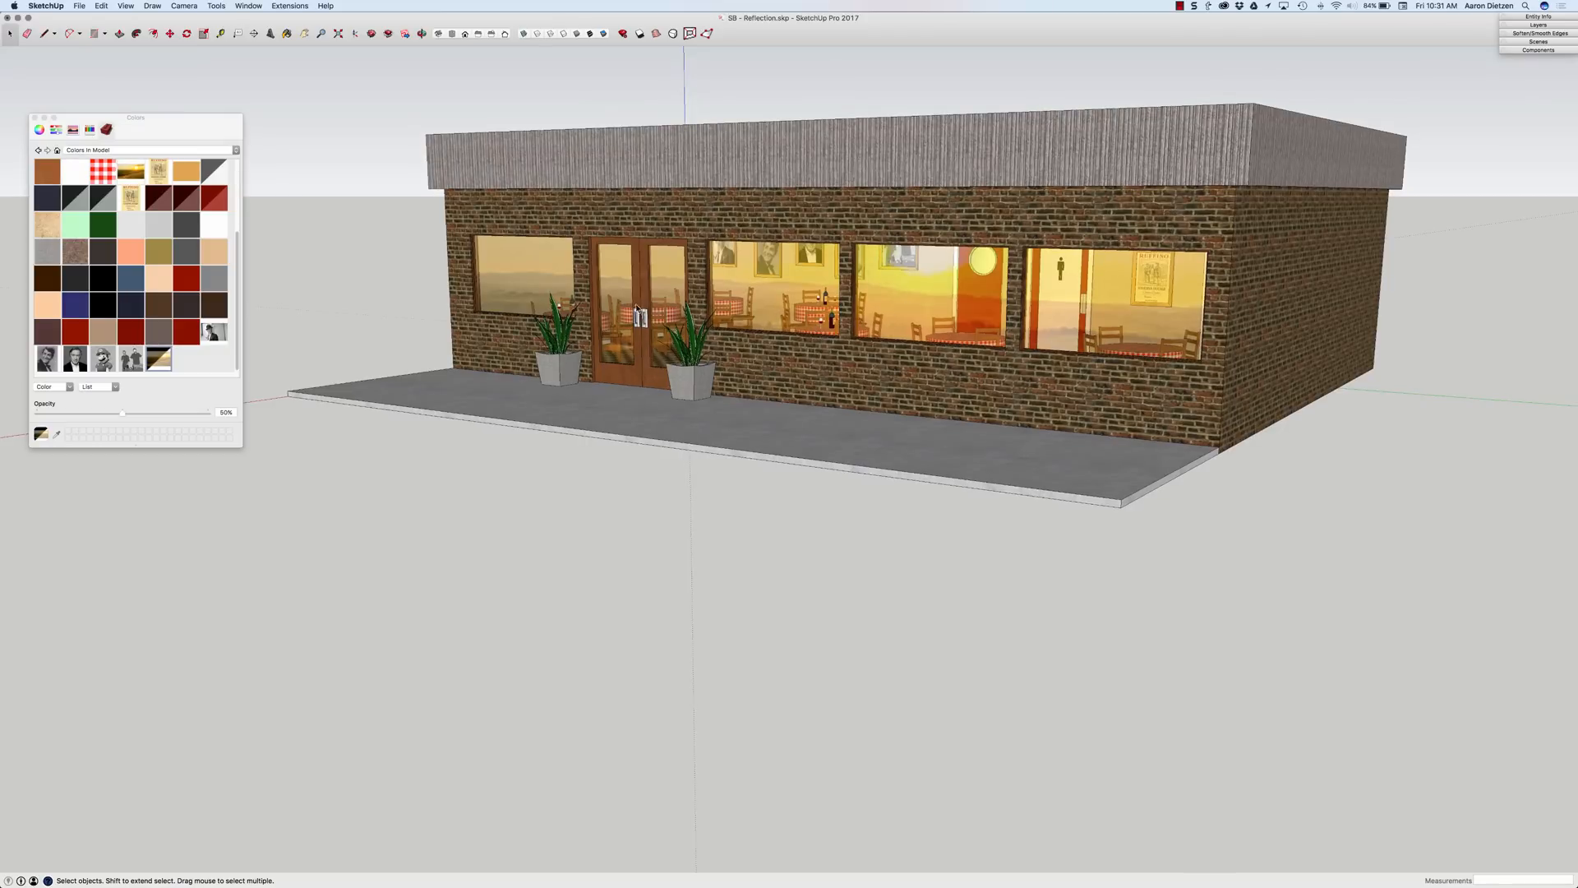
mouse_move(1144, 299)
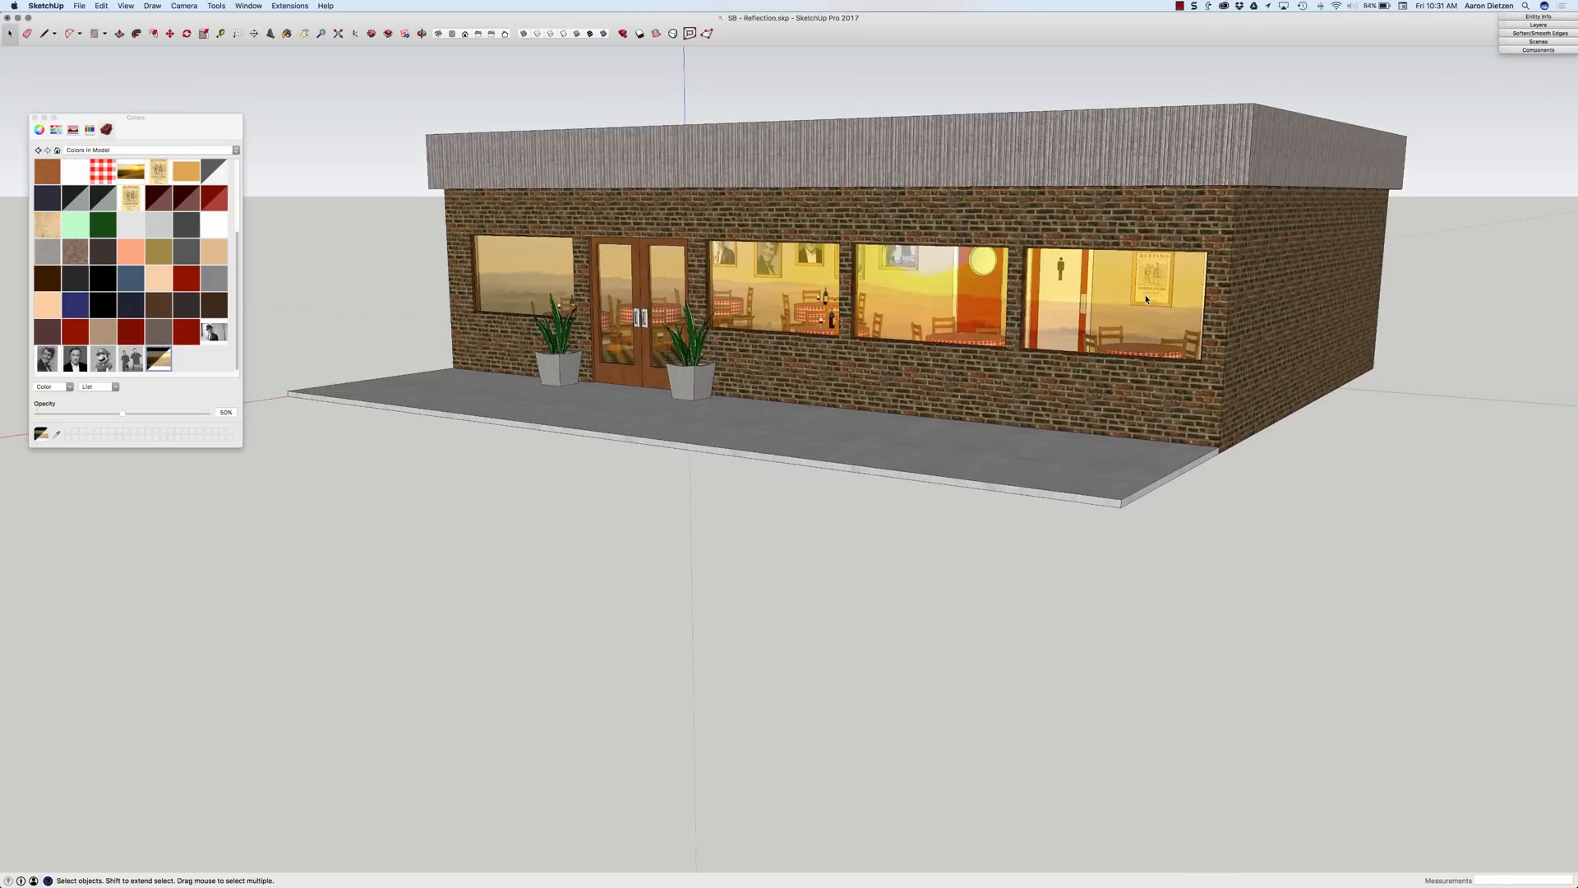